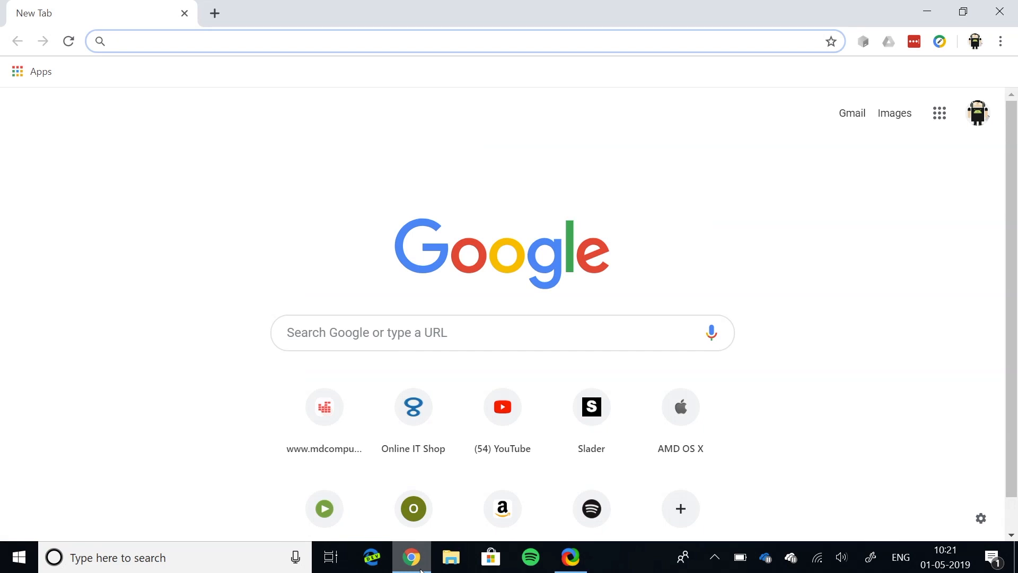
# Step: Search Google for mobaxterm, reach mobatek.net and its Download page
pyautogui.write('mobaxterm&oq=mobaxterm&aqs=chrome..69i57j0l5.3511j0j7&sourceid=chrome&ie=UTF-8')
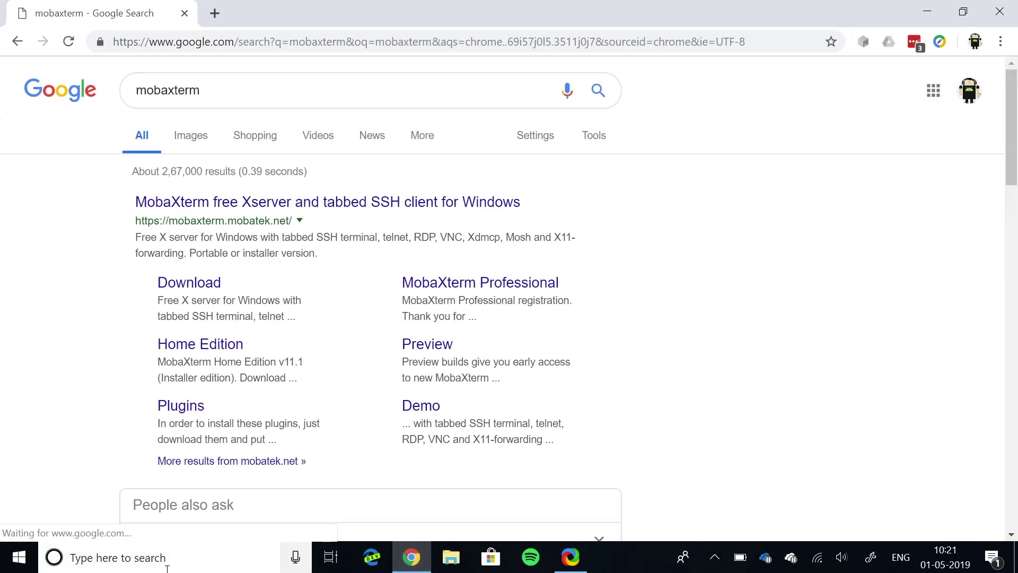
pyautogui.click(328, 201)
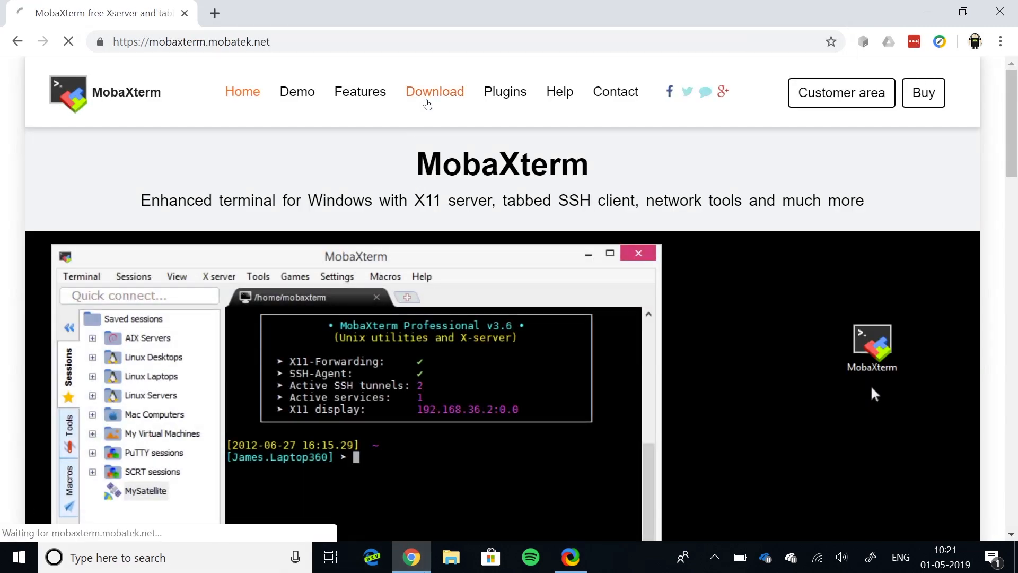
pyautogui.click(434, 91)
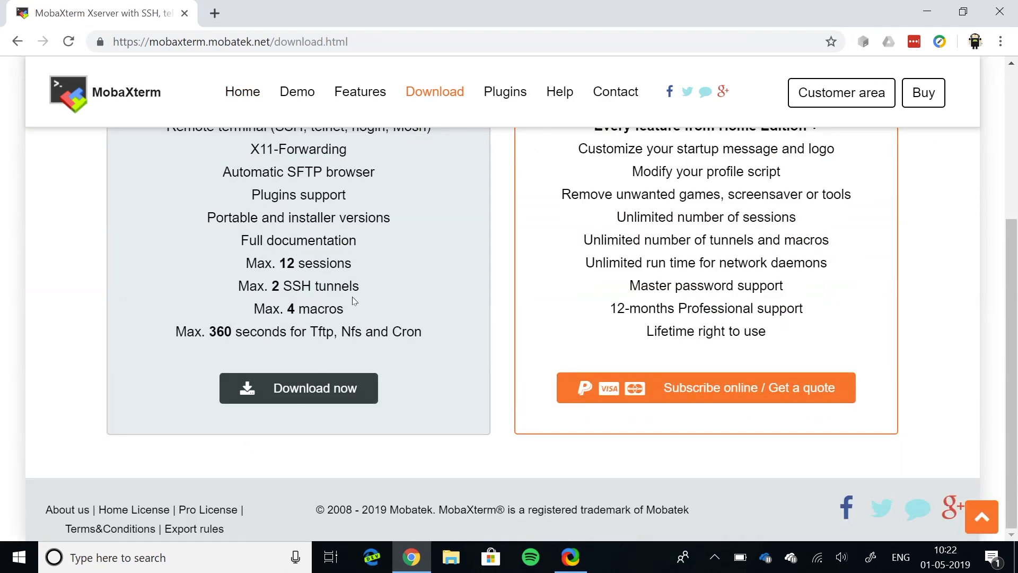
pyautogui.scroll(3)
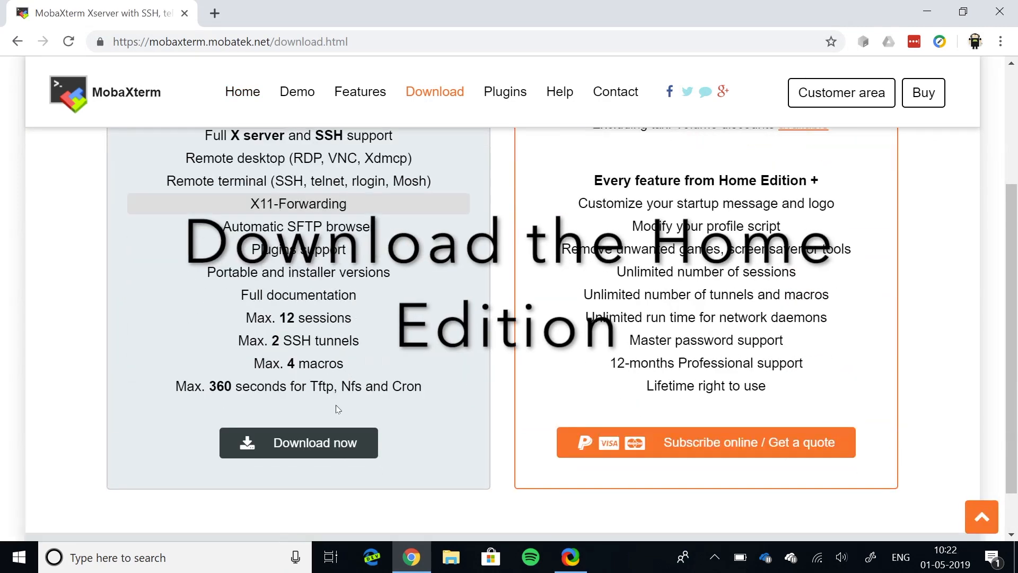
# Step: Start downloading the free Home Edition installer, then switch to Microsoft Store
pyautogui.click(298, 442)
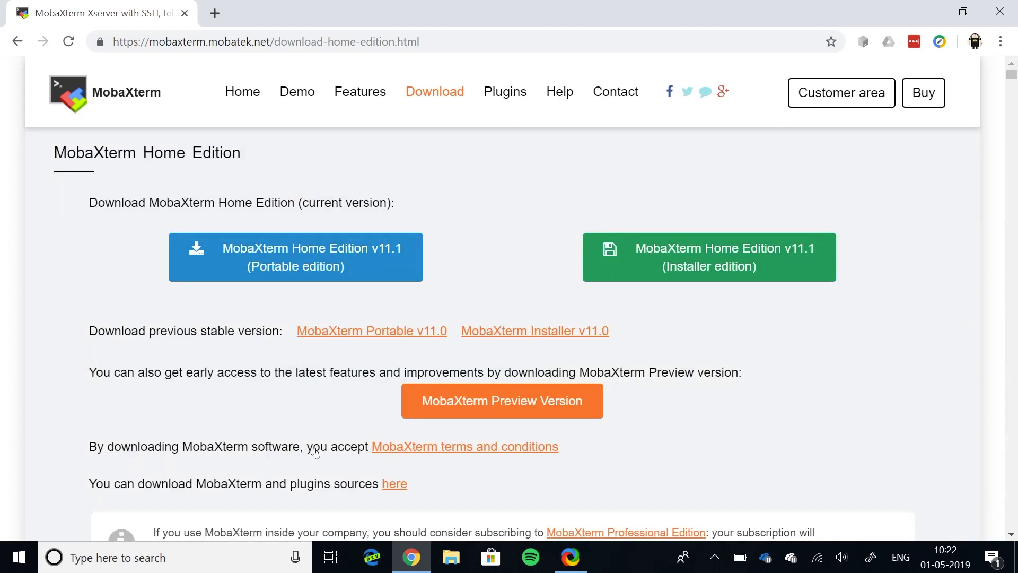
pyautogui.moveTo(724, 257)
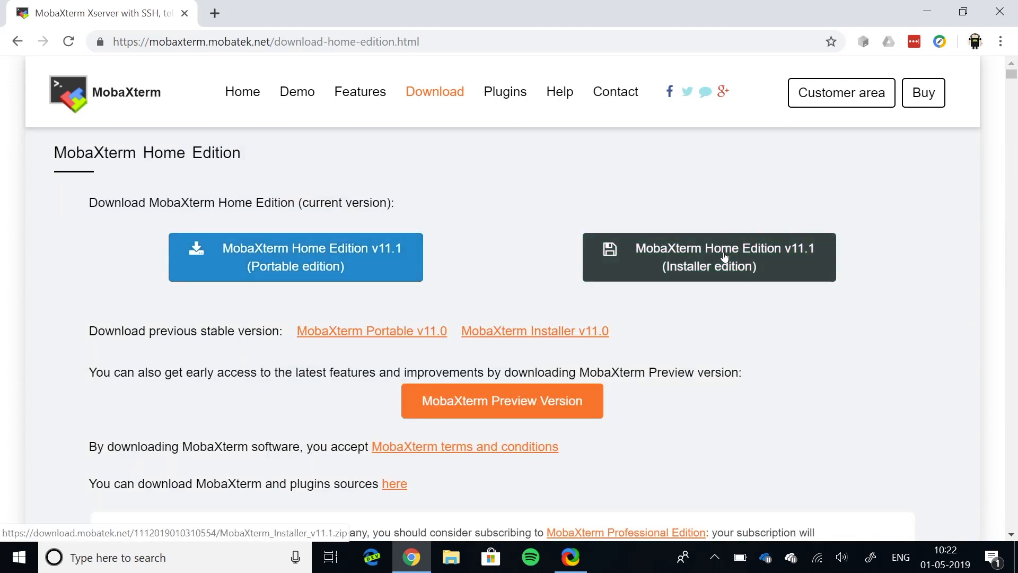
pyautogui.click(708, 257)
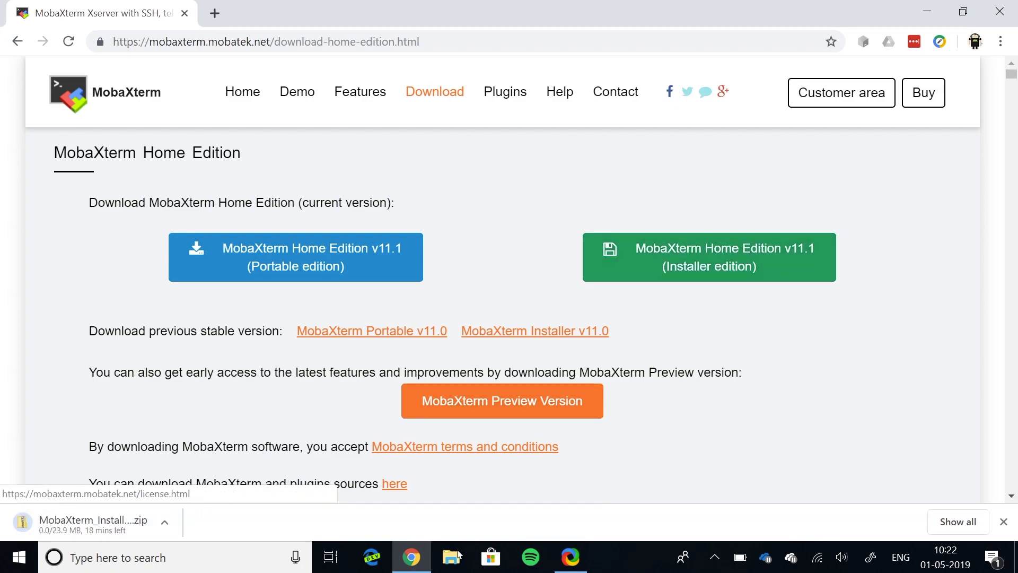
pyautogui.click(490, 557)
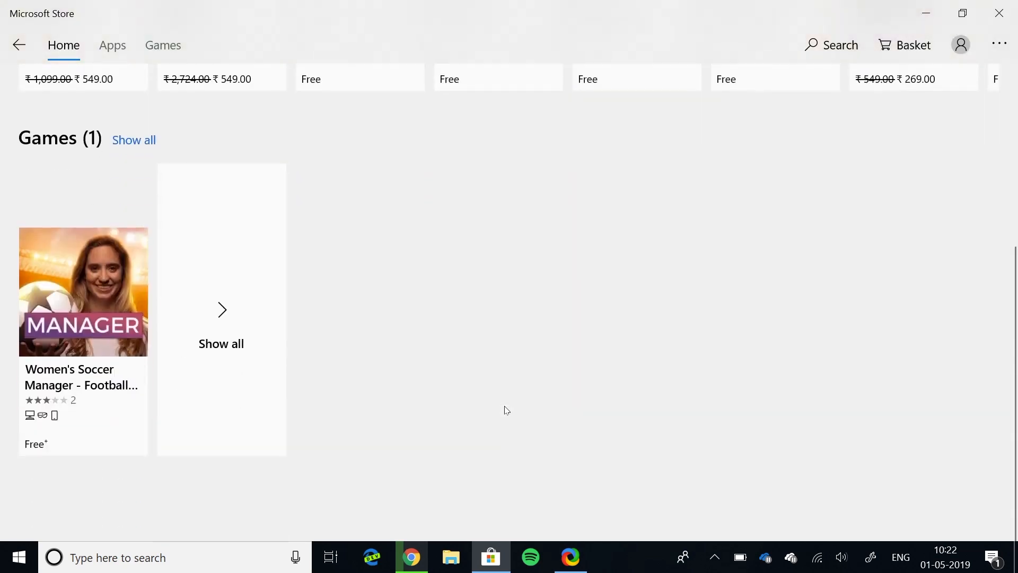
# Step: Browse the WSL Apps row and show all Linux distributions offered for WSL
pyautogui.scroll(3)
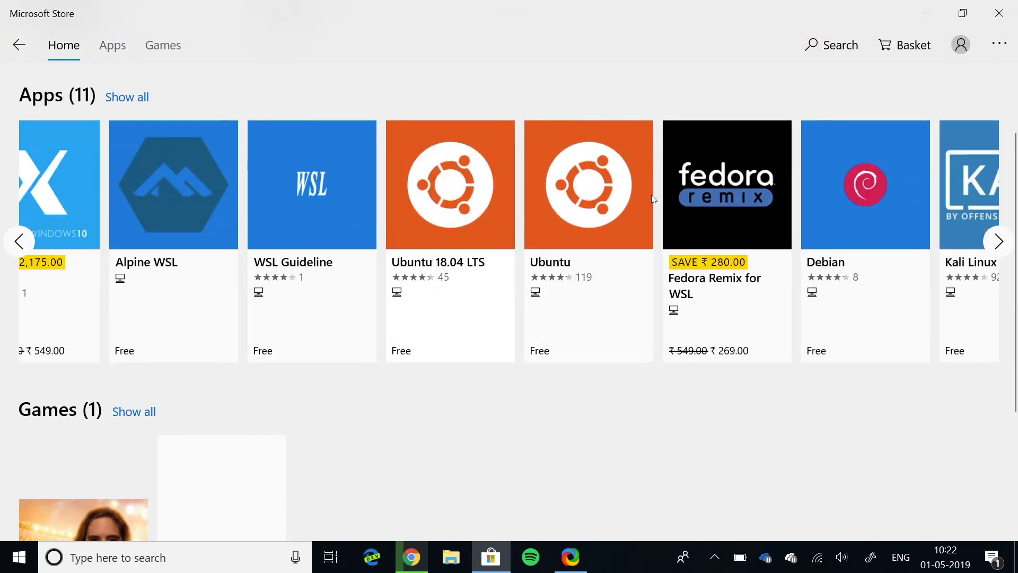
pyautogui.click(999, 241)
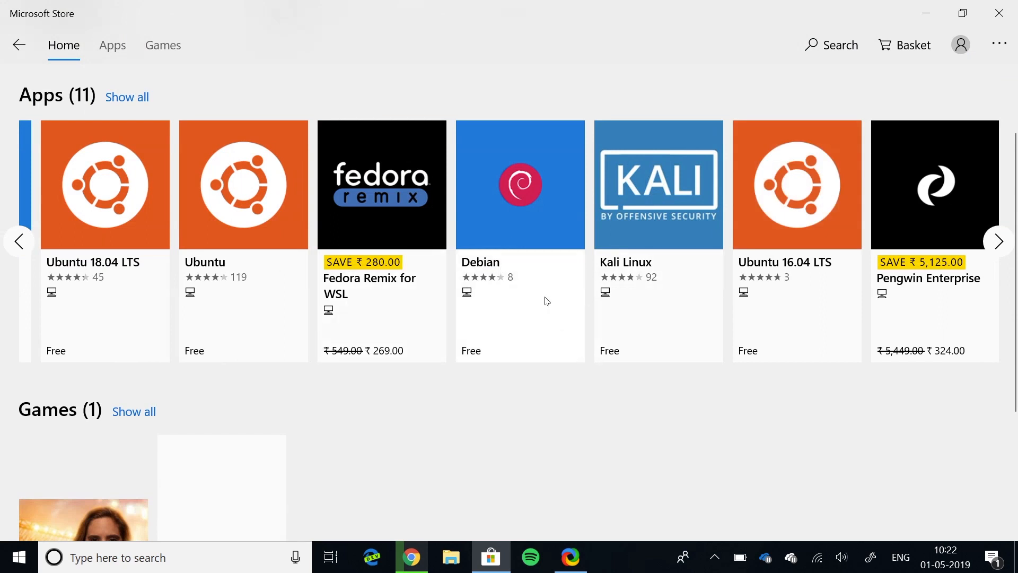
pyautogui.moveTo(105, 289)
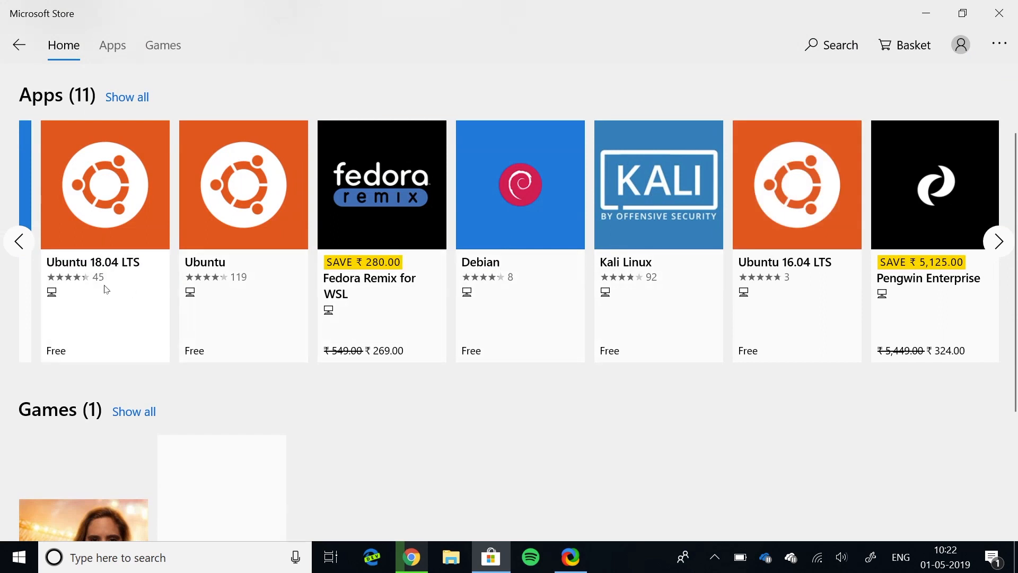
pyautogui.moveTo(803, 245)
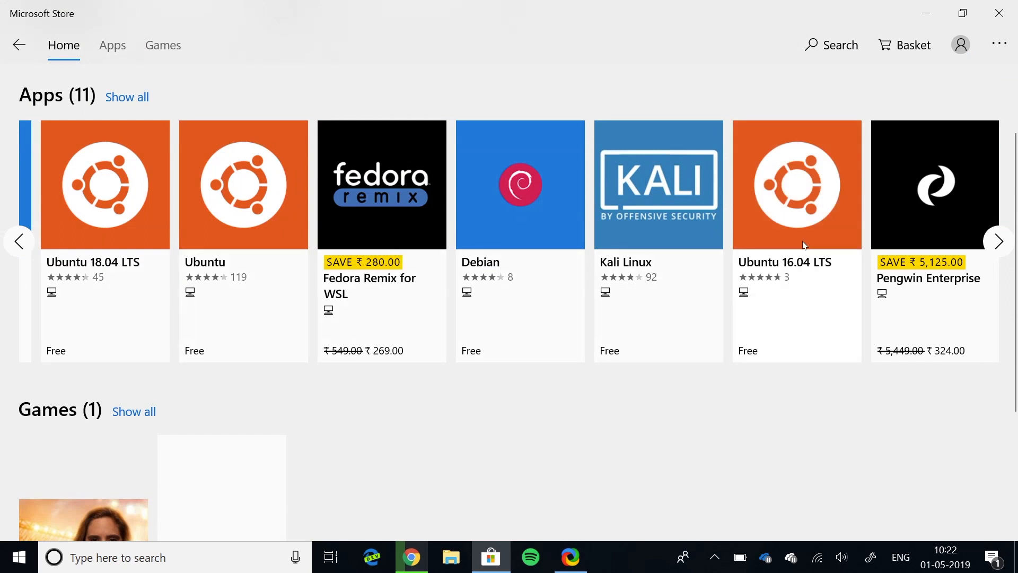
pyautogui.click(999, 241)
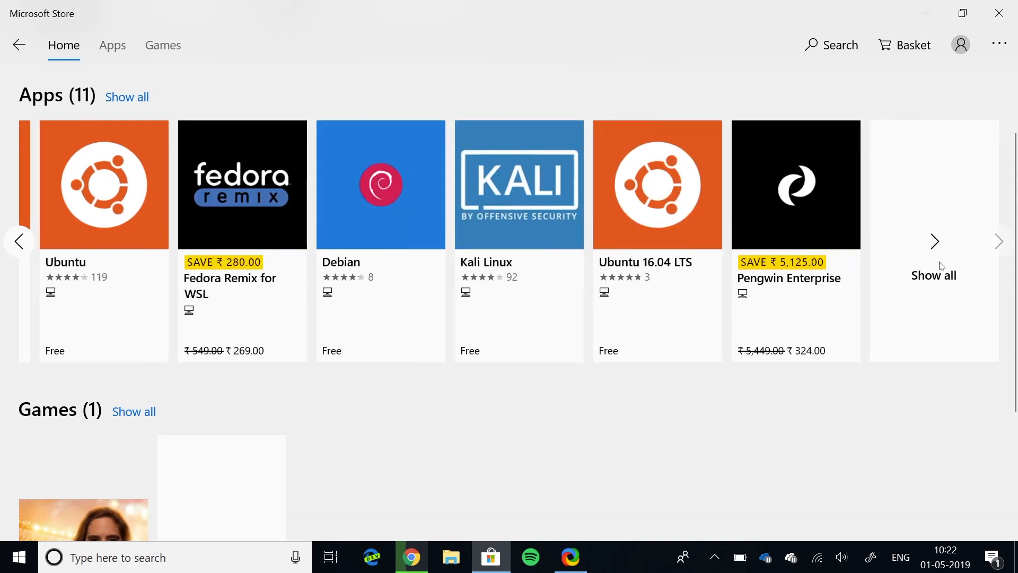
pyautogui.click(126, 96)
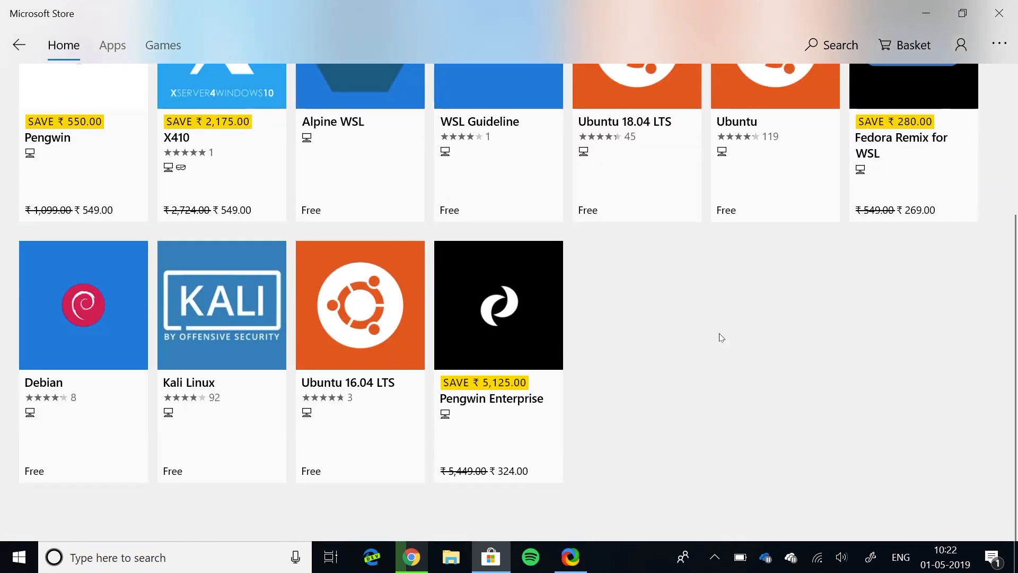
# Step: Search the store for openSUSE, correcting a misspelled first attempt
pyautogui.write('wsl')
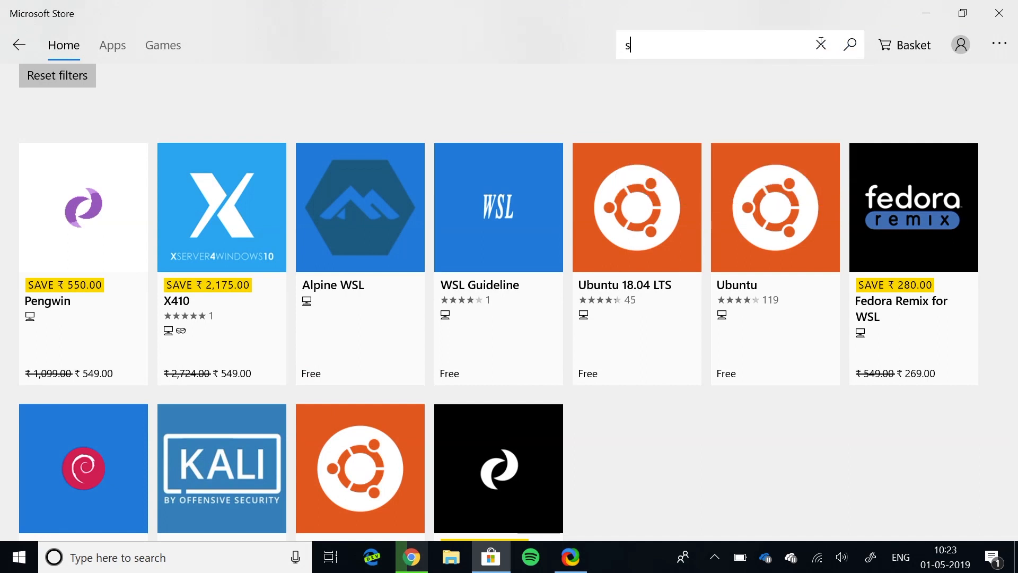
pyautogui.write('opensy')
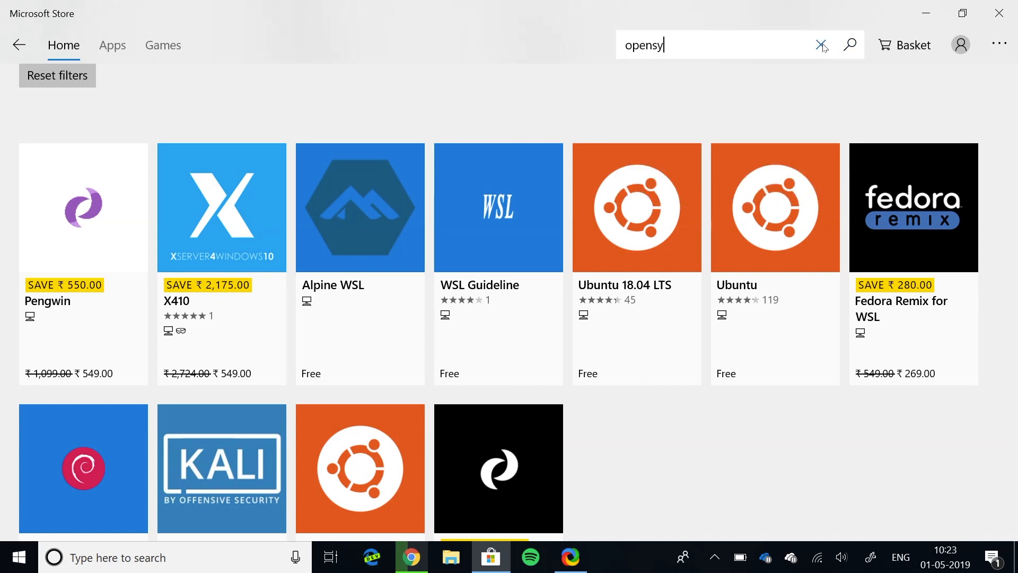
pyautogui.click(849, 44)
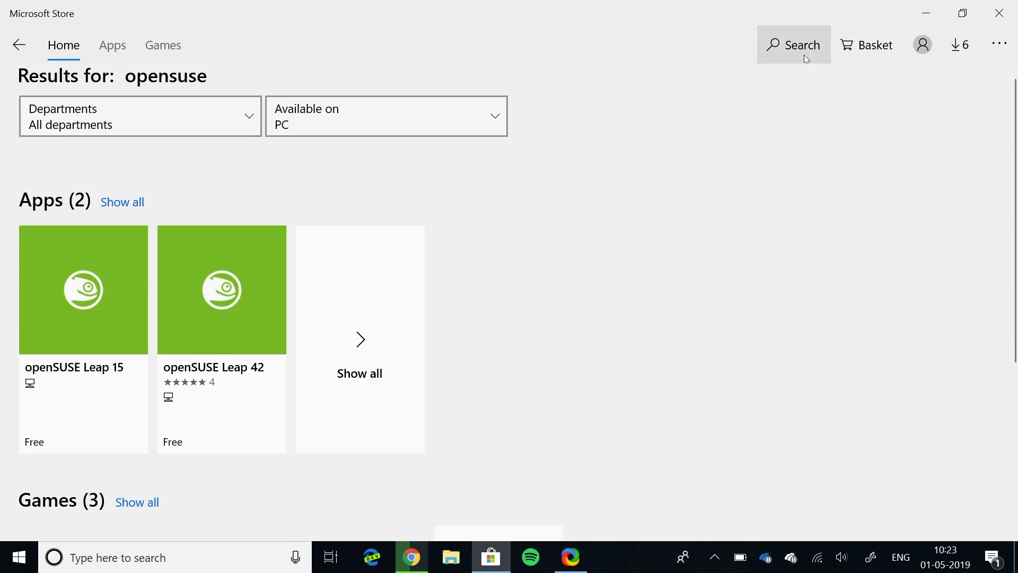
pyautogui.click(802, 45)
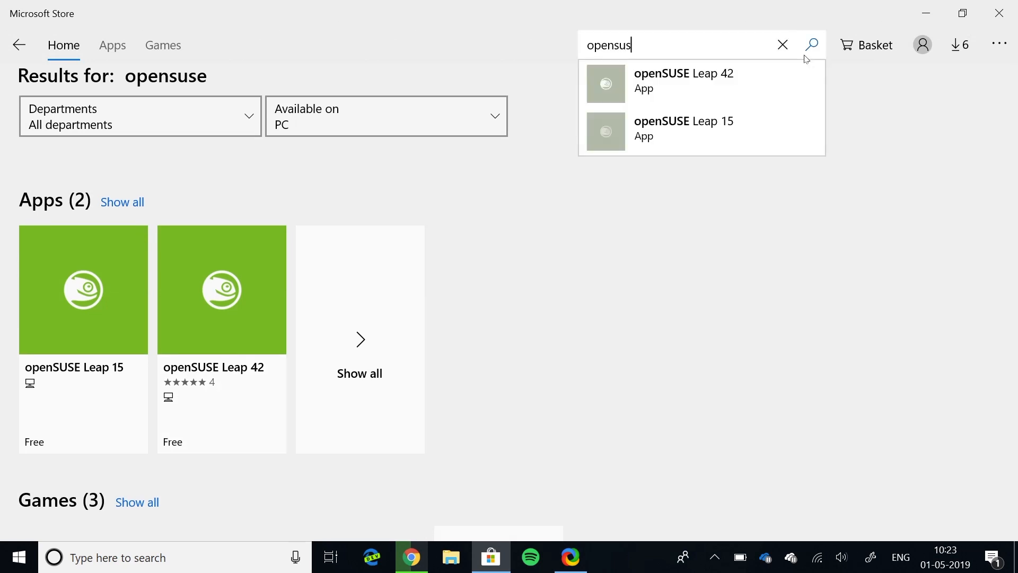
pyautogui.click(783, 45)
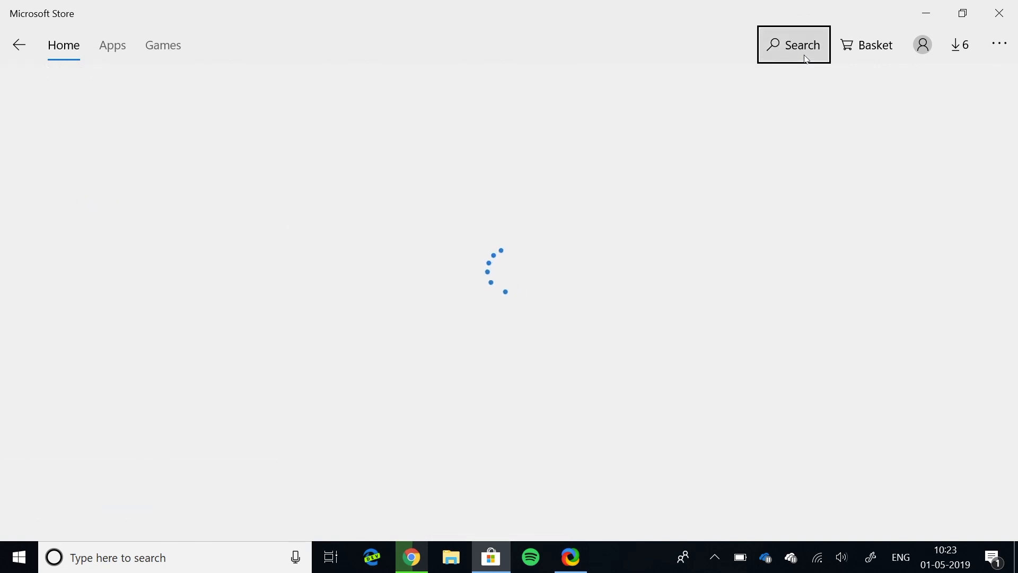
# Step: Install Ubuntu 18.04 LTS from its store page and launch it once installed
pyautogui.click(794, 45)
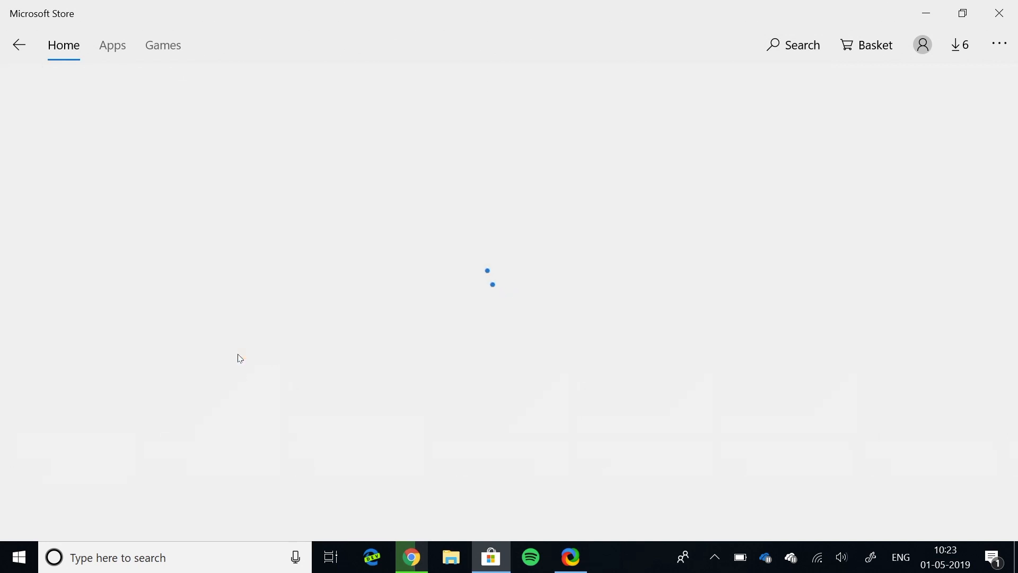
pyautogui.click(111, 44)
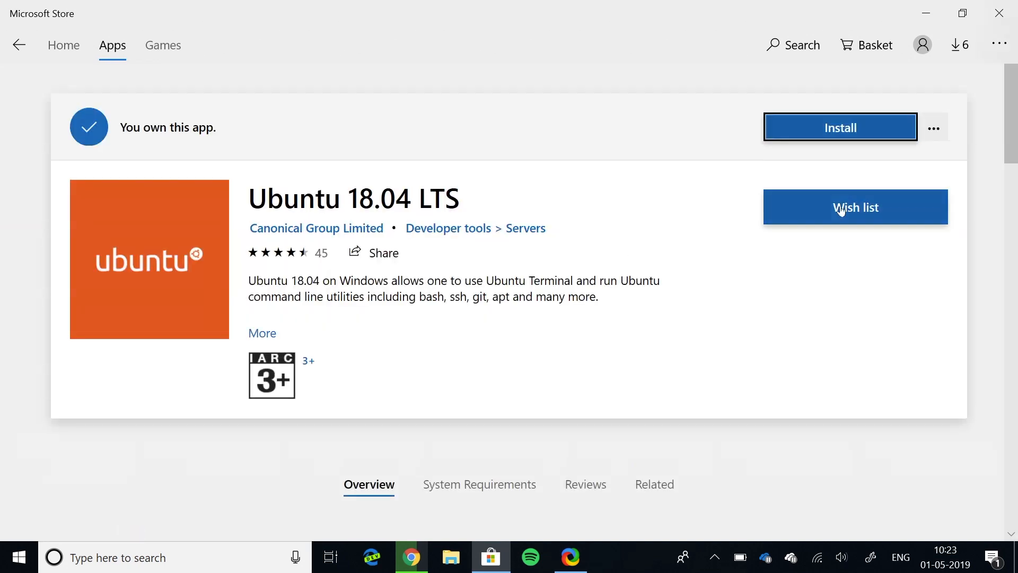
pyautogui.moveTo(841, 128)
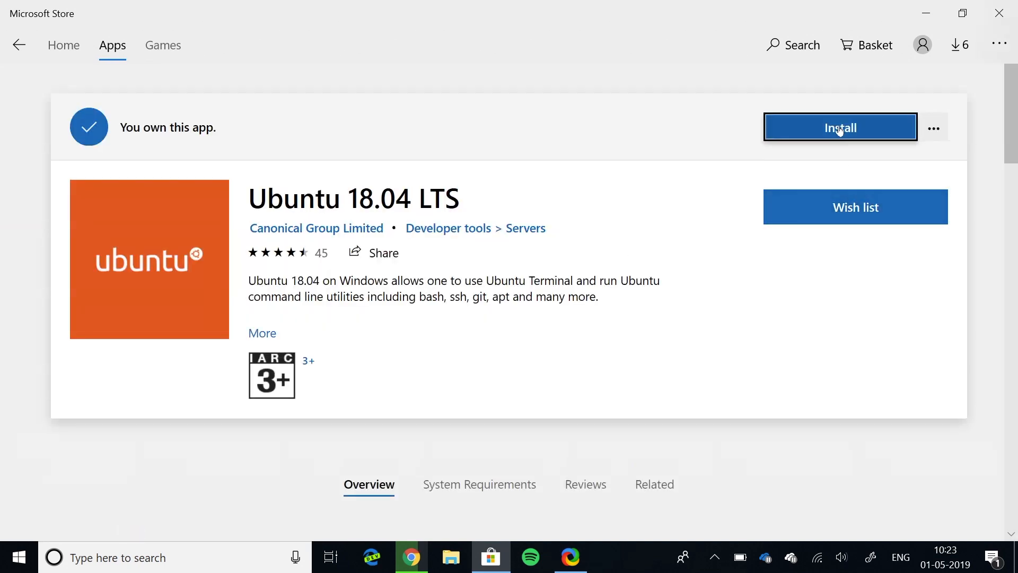
pyautogui.click(841, 127)
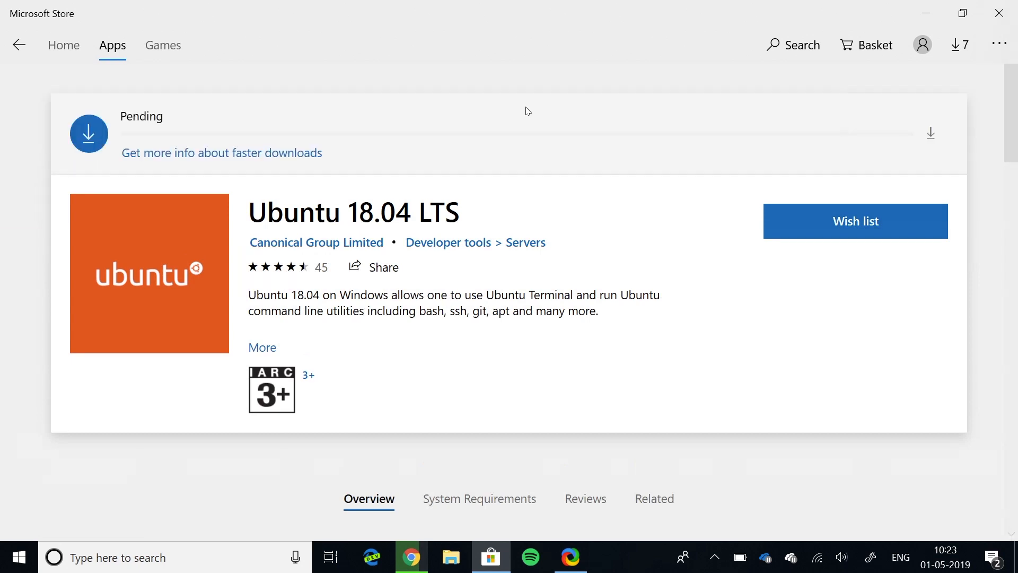
pyautogui.moveTo(364, 207)
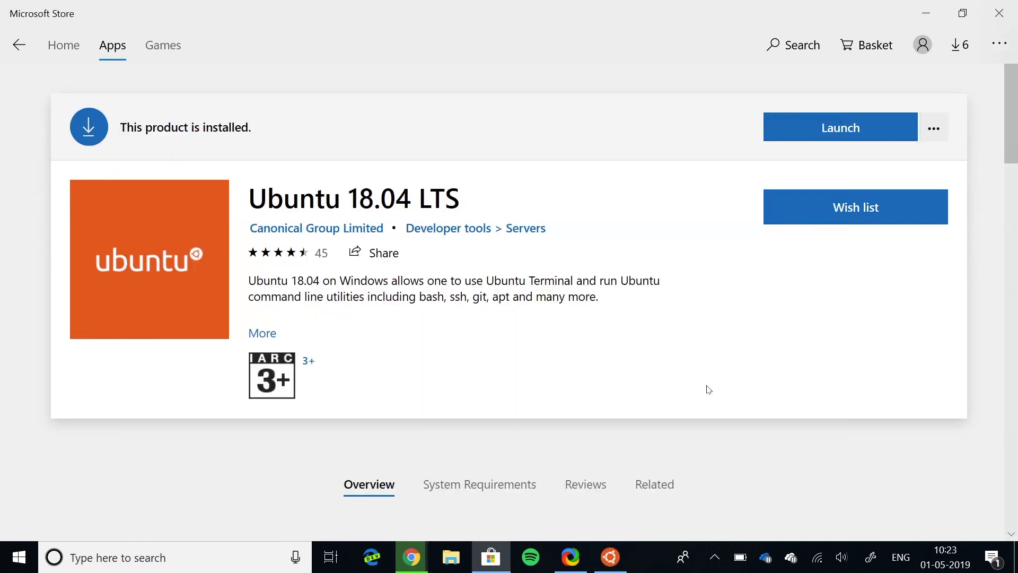
pyautogui.click(840, 128)
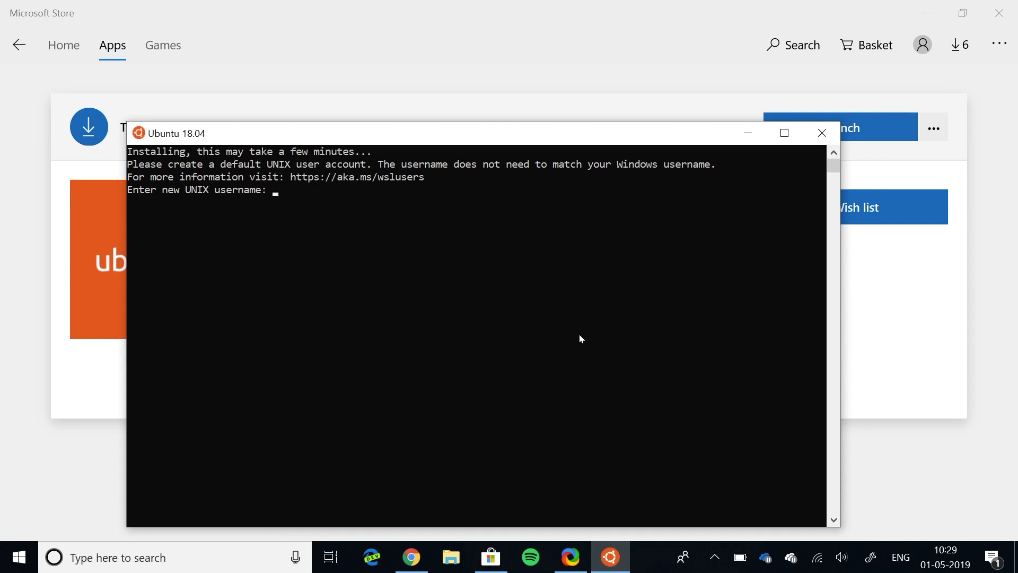
# Step: Create UNIX user 'rohan' with a password, then run sudo apt update at the prompt
pyautogui.write('rohan')
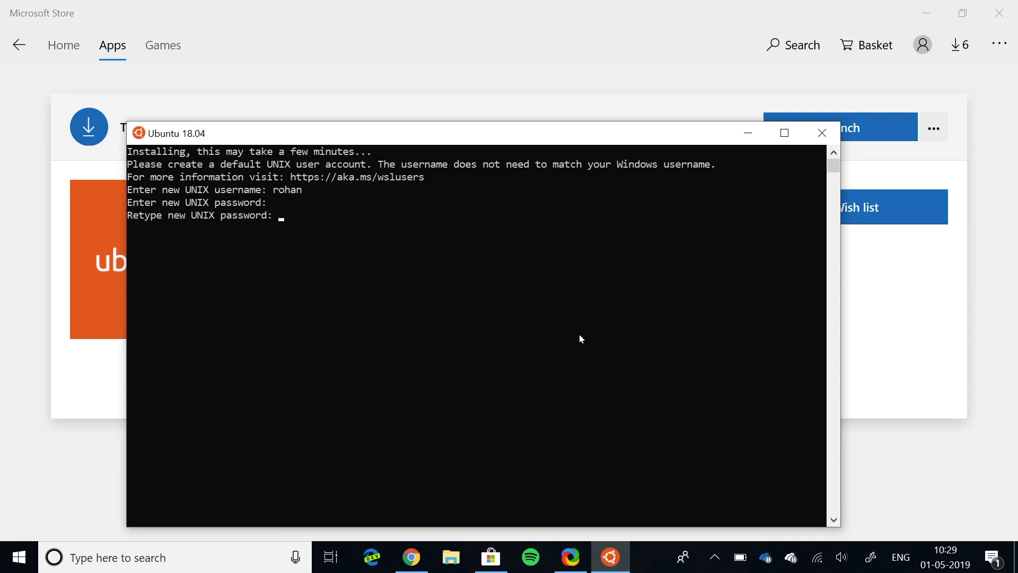
pyautogui.press('Return')
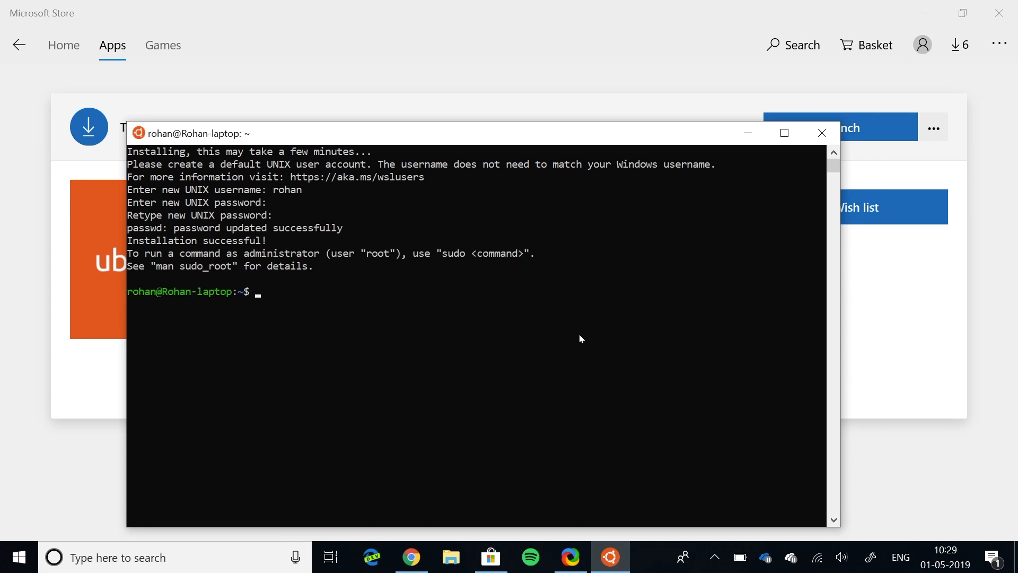
pyautogui.write('sudo apt update')
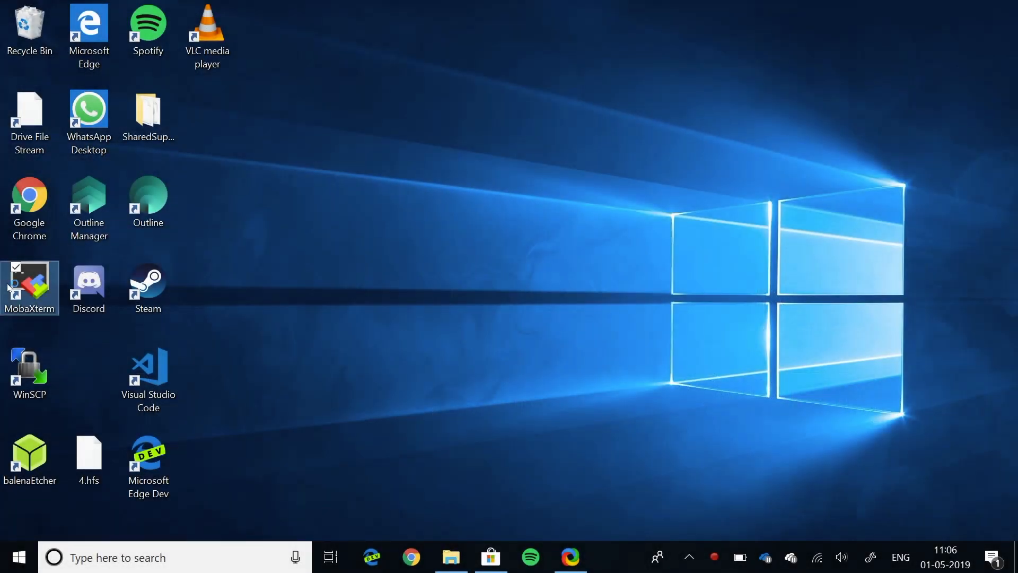
# Step: Launch MobaXterm and start a new WSL session with Ubuntu as the distribution
pyautogui.doubleClick(30, 287)
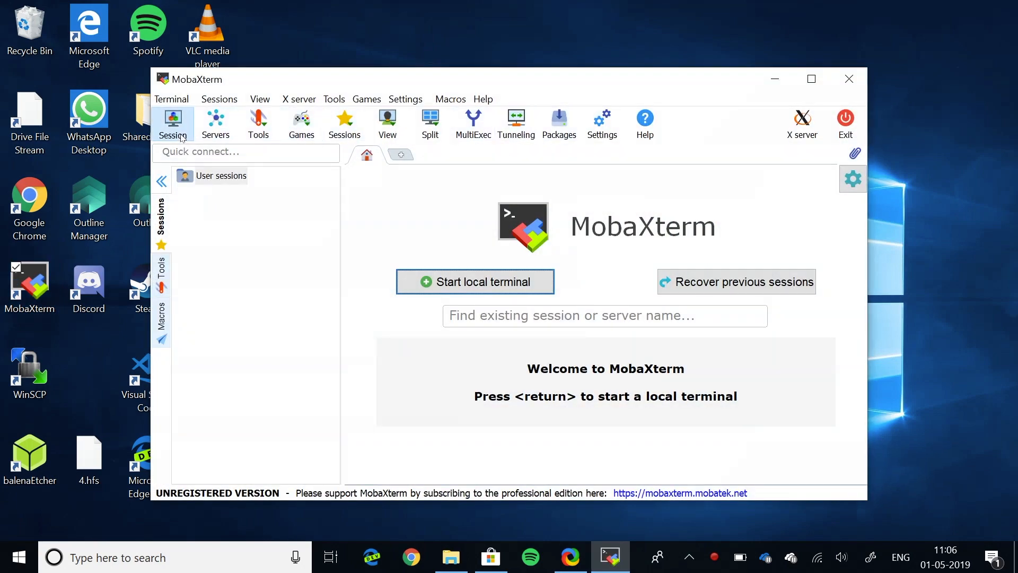
pyautogui.click(173, 123)
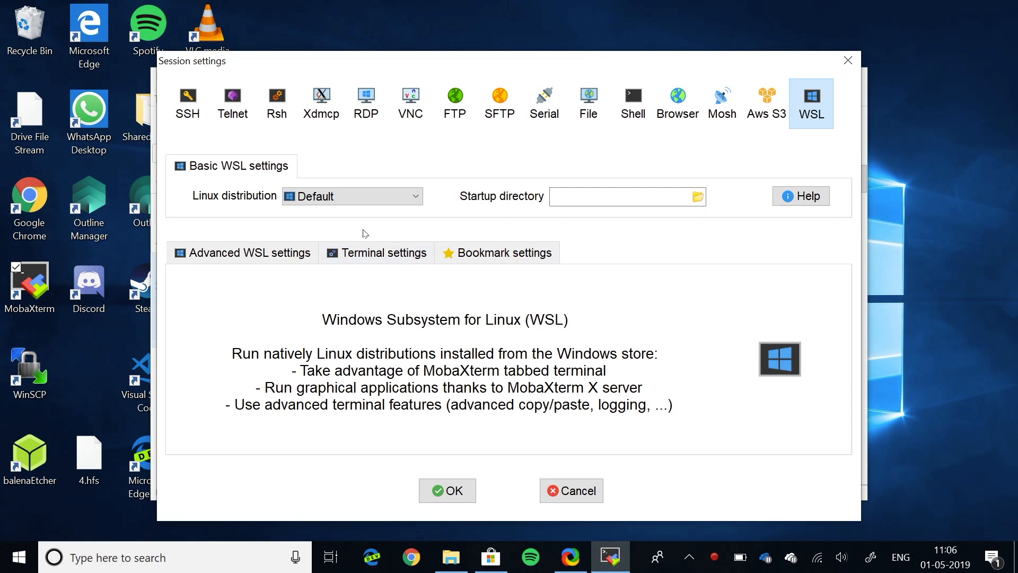
pyautogui.click(351, 195)
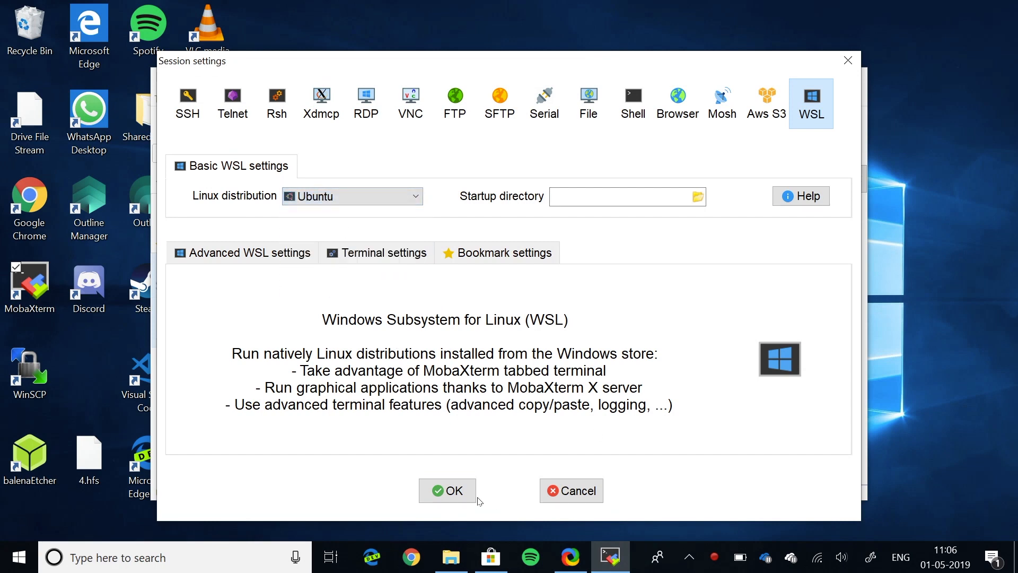
pyautogui.click(448, 490)
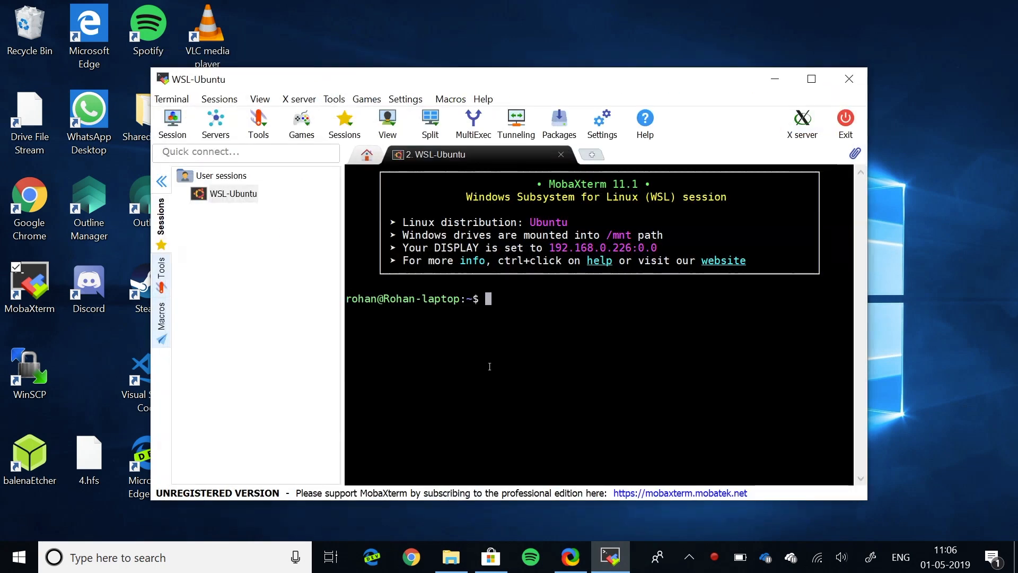
# Step: Run sudo apt update to refresh Ubuntu's package lists
pyautogui.write('su')
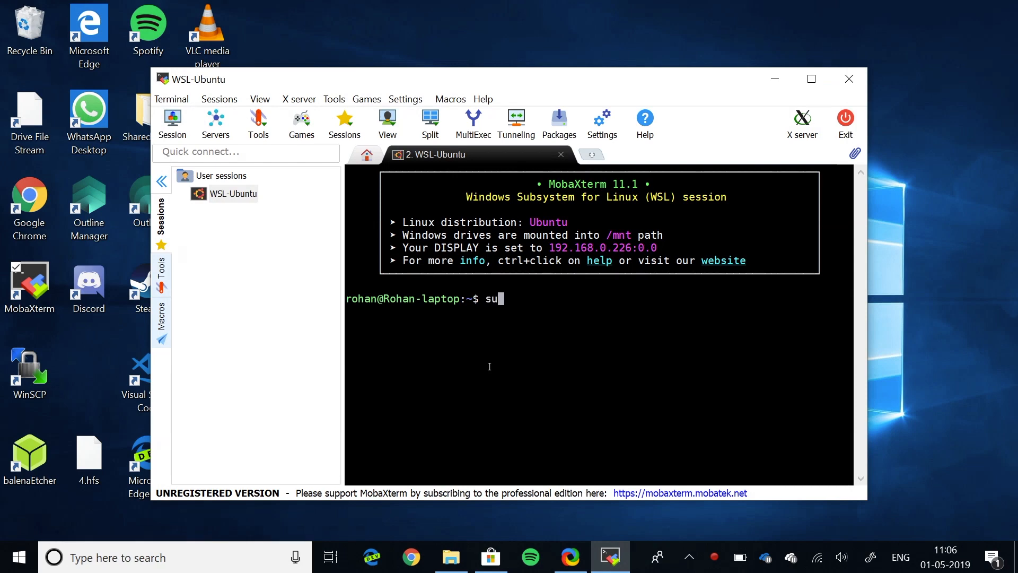
pyautogui.press('Return')
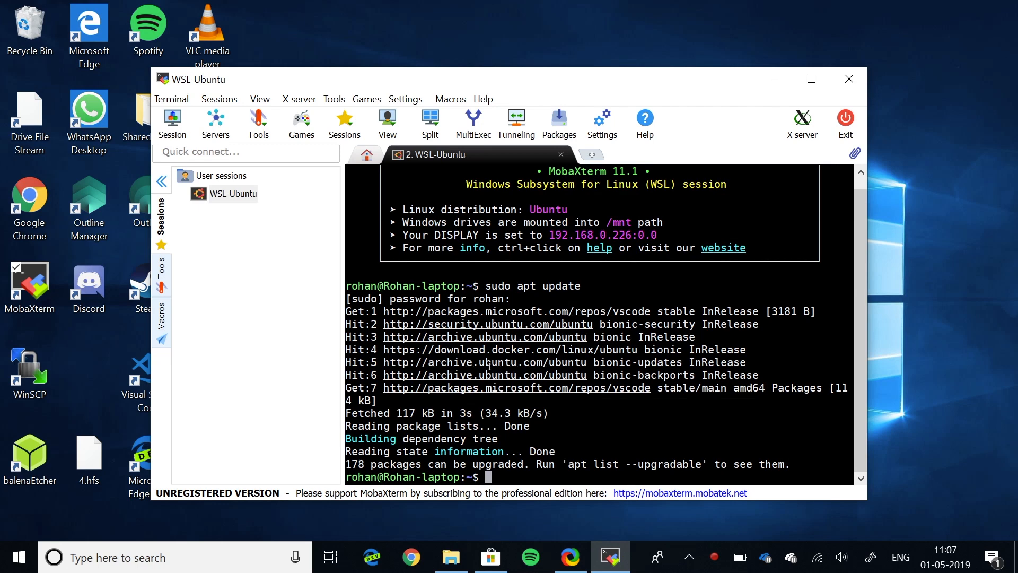
# Step: Install Firefox with sudo apt install firefox, answering Y to continue
pyautogui.write('sudo')
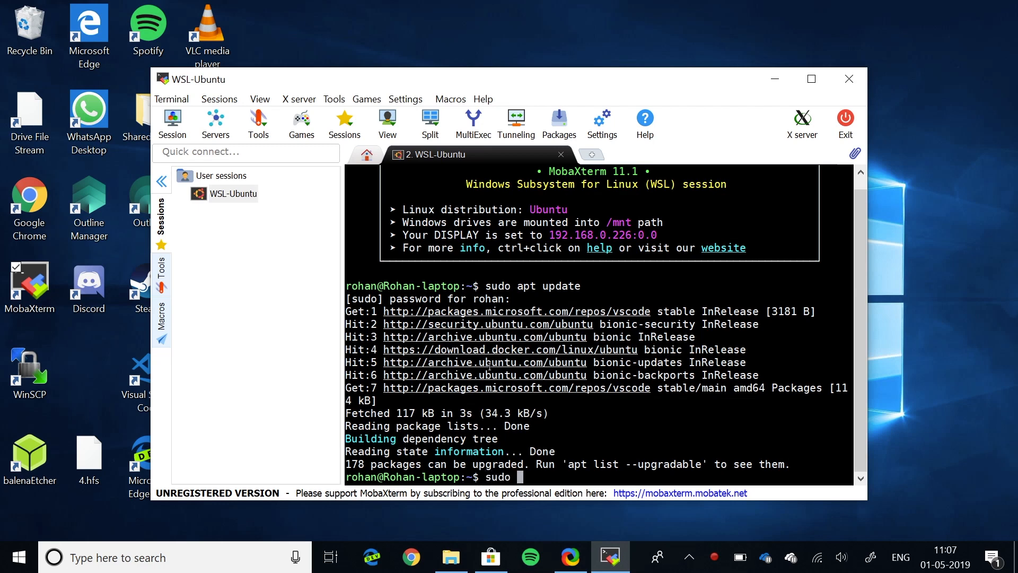
pyautogui.write('apt install firefox')
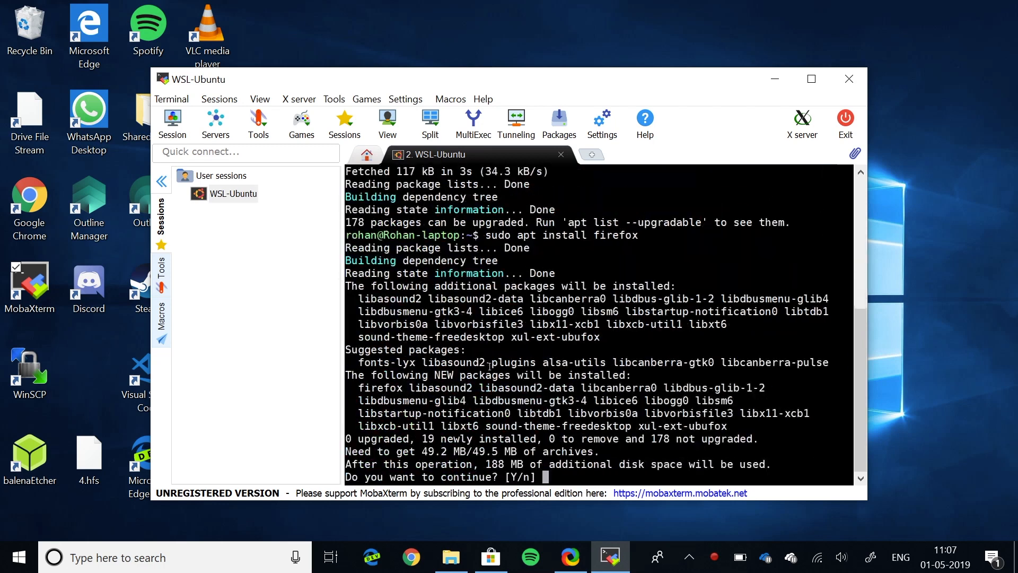
pyautogui.write('Y')
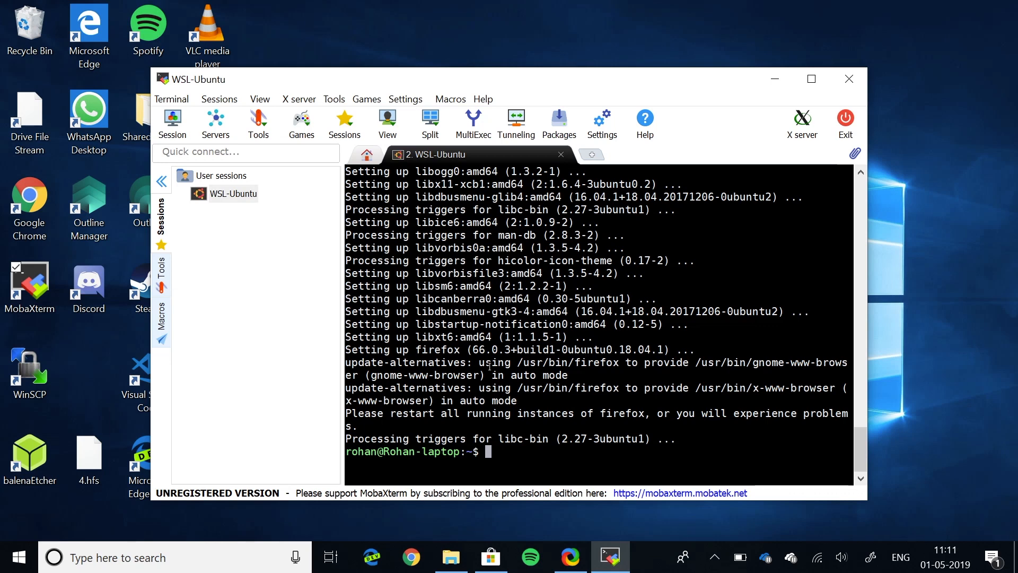
pyautogui.write('firefox .')
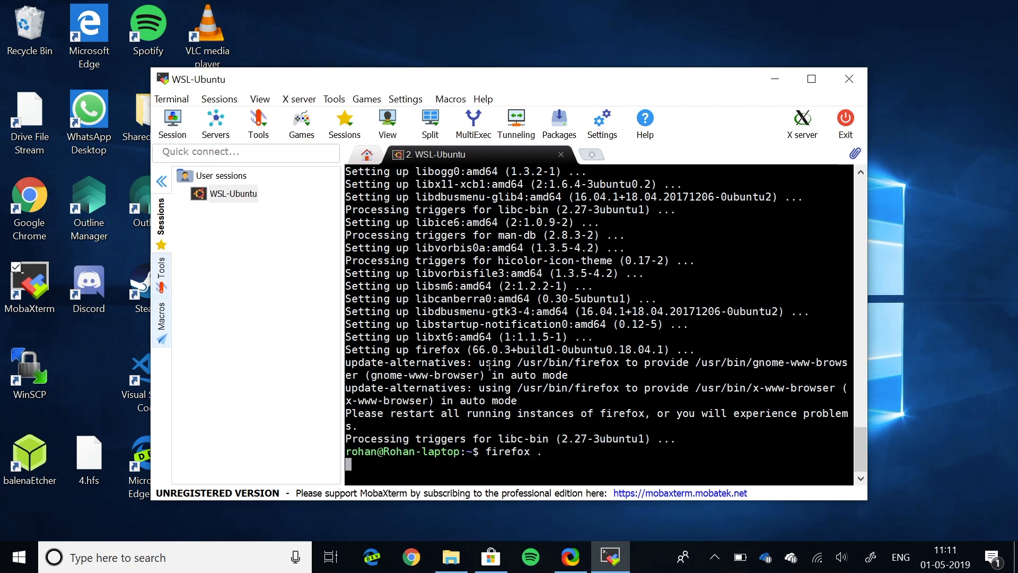
# Step: Start Firefox from the shell, close the extra tab and load ubuntu.com
pyautogui.press('Return')
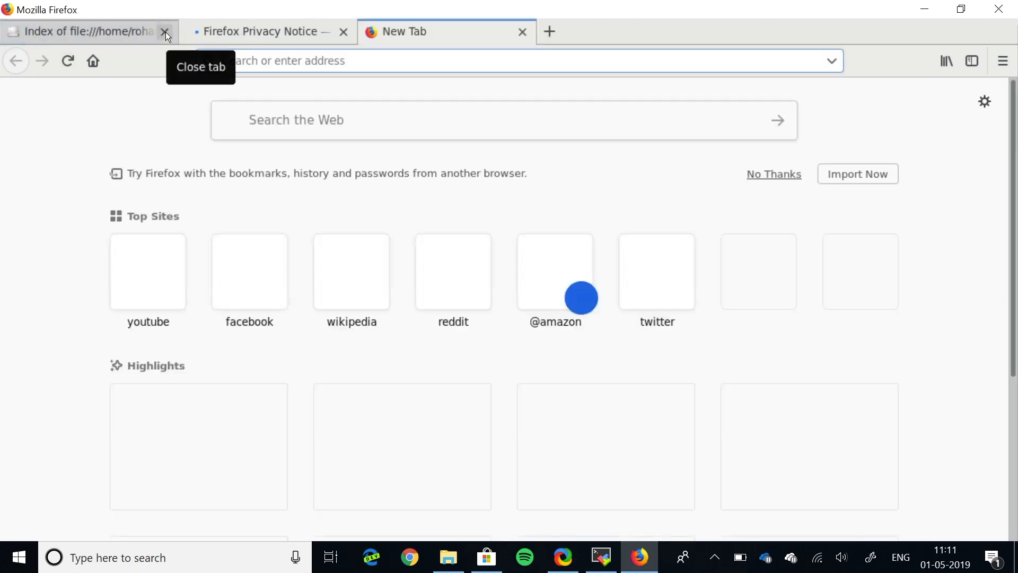
pyautogui.click(166, 31)
pyautogui.write('ubuntu.com/')
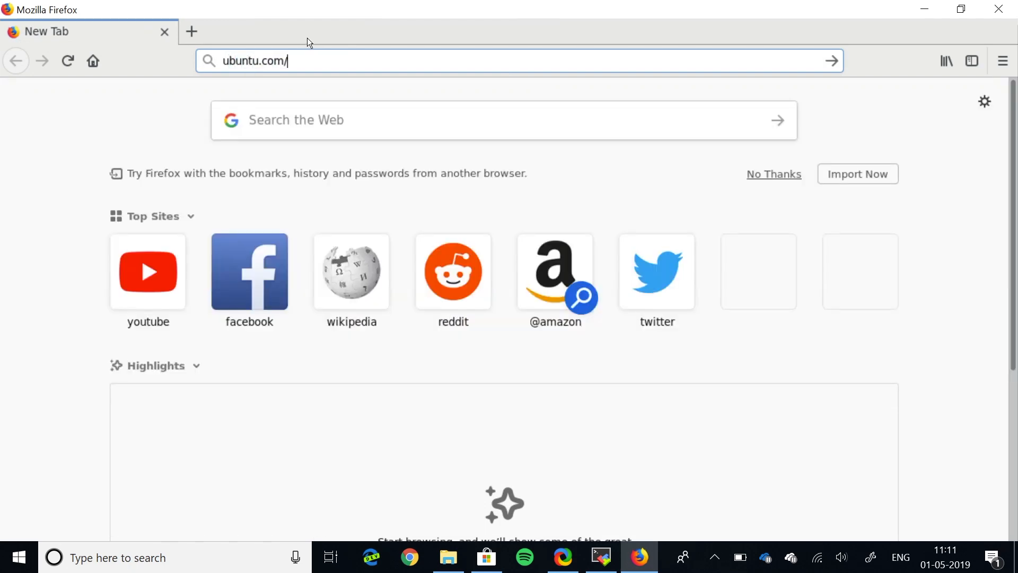
pyautogui.press('Return')
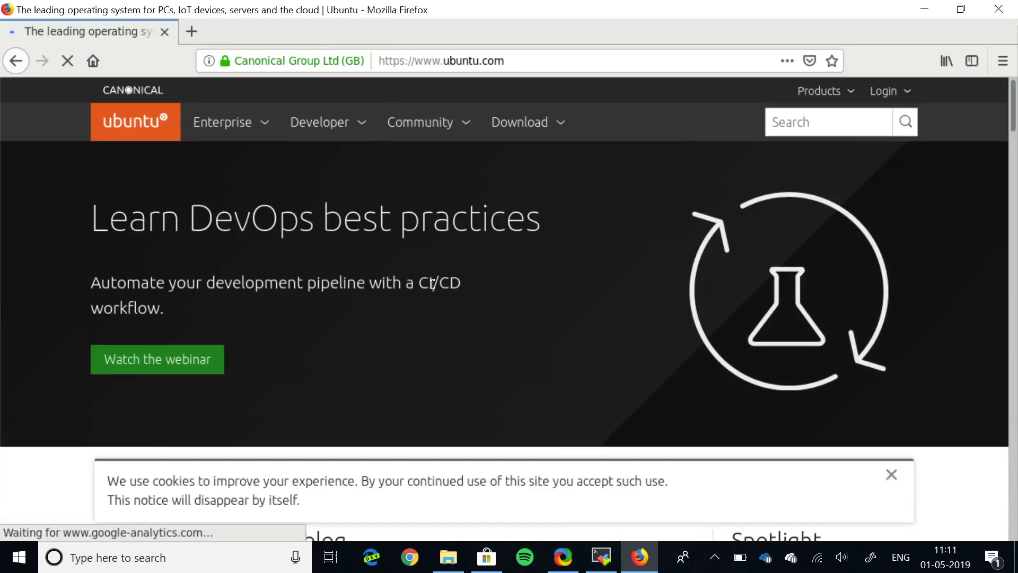